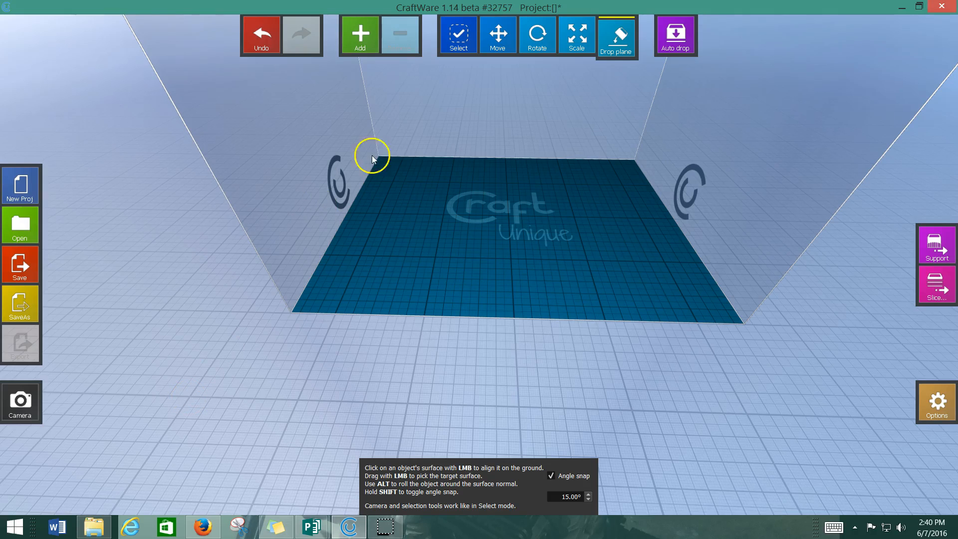
{"action": "mouse_move", "coordinate": [498, 210]}
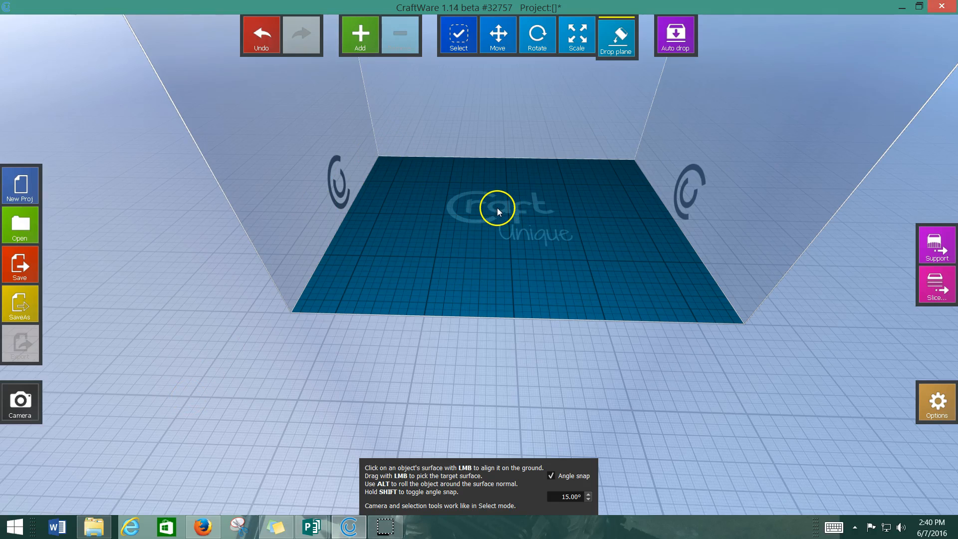
{"action": "mouse_move", "coordinate": [562, 118]}
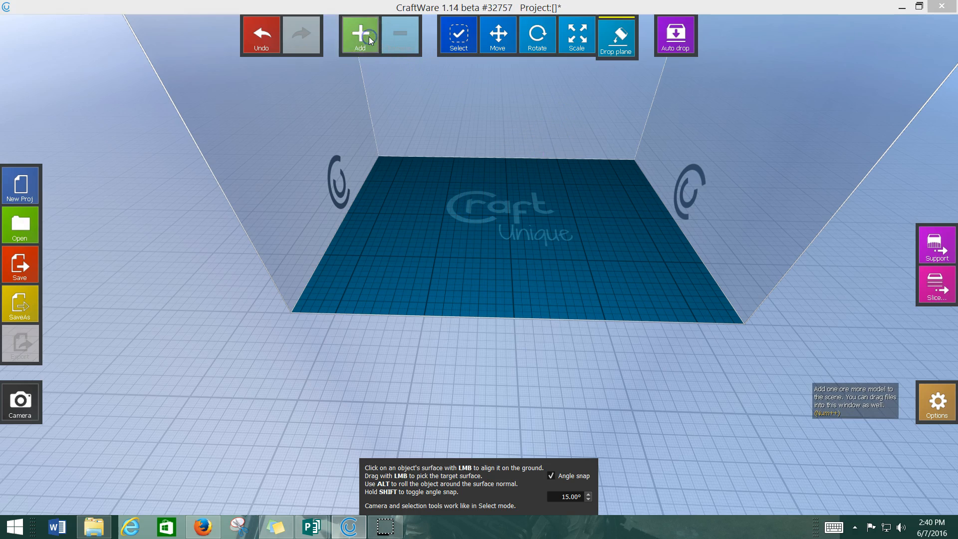
- Add Body_No_Support.STL, Rims.stl and Wheels.stl onto the build plate as three models
{"action": "left_click", "coordinate": [359, 35]}
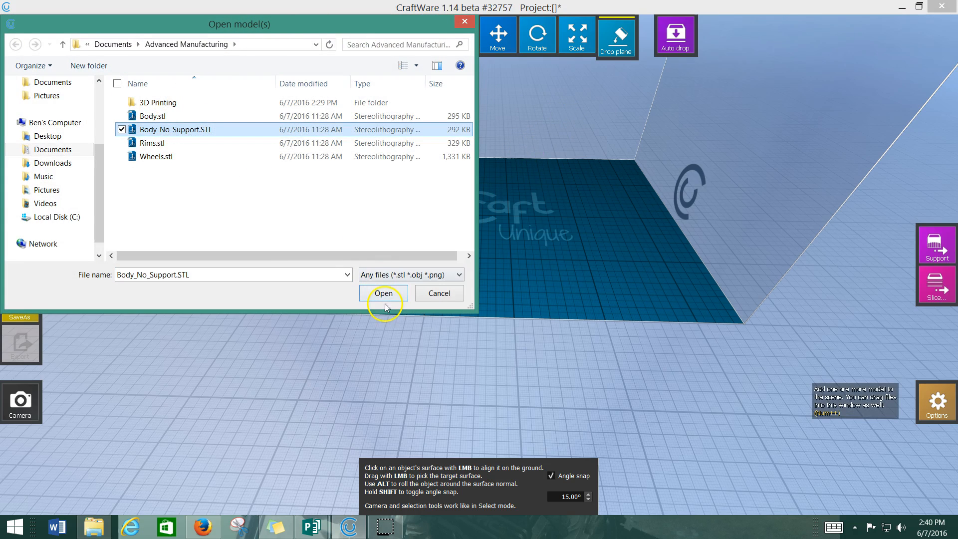
{"action": "left_click", "coordinate": [383, 294]}
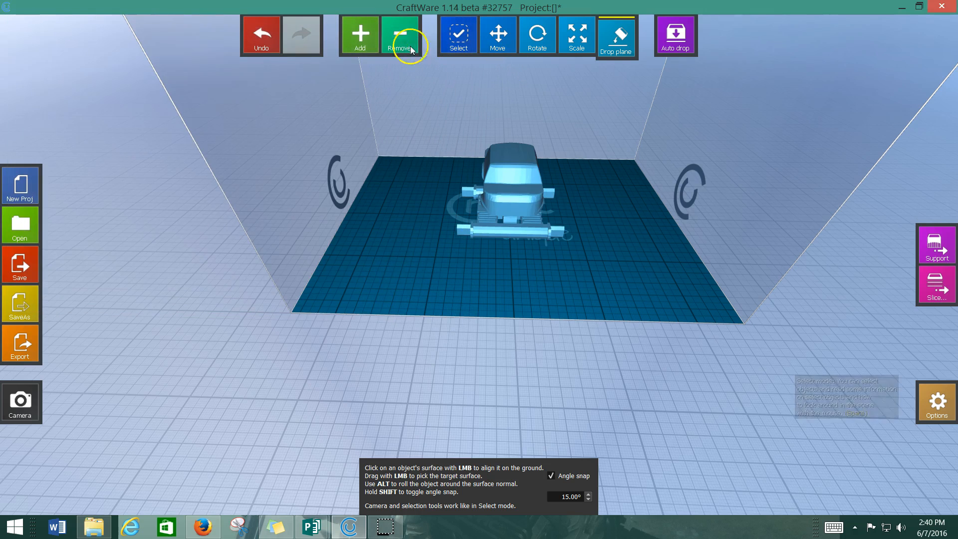
{"action": "left_click", "coordinate": [359, 34]}
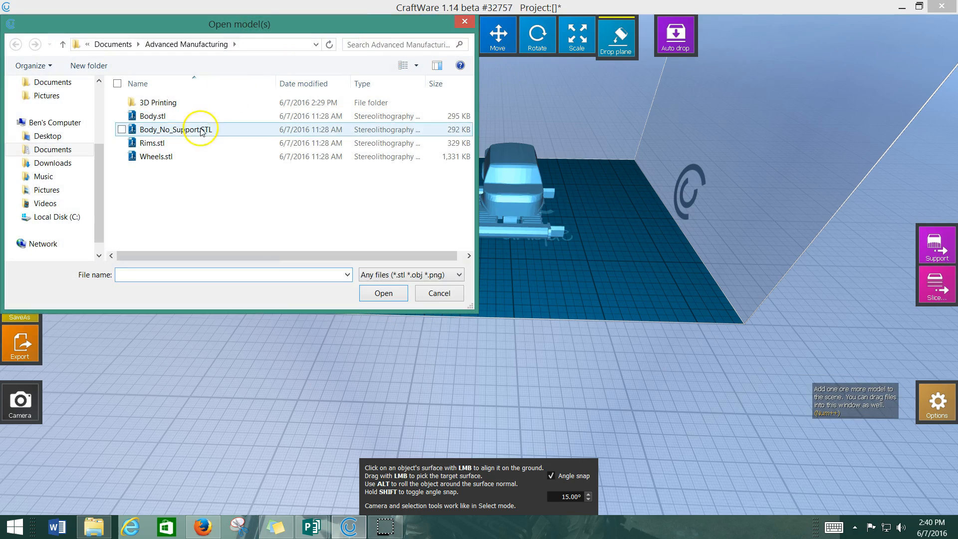
{"action": "left_click", "coordinate": [152, 143]}
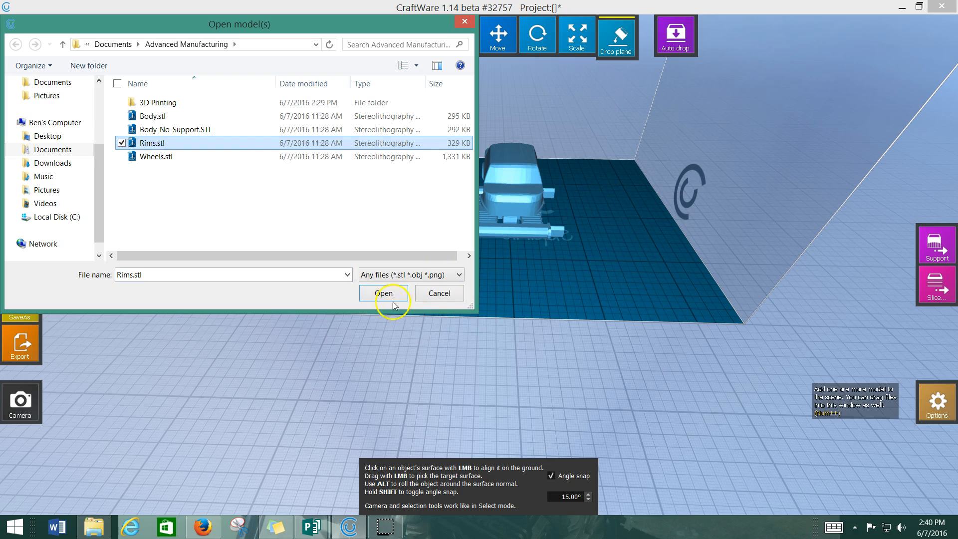
{"action": "left_click", "coordinate": [383, 293]}
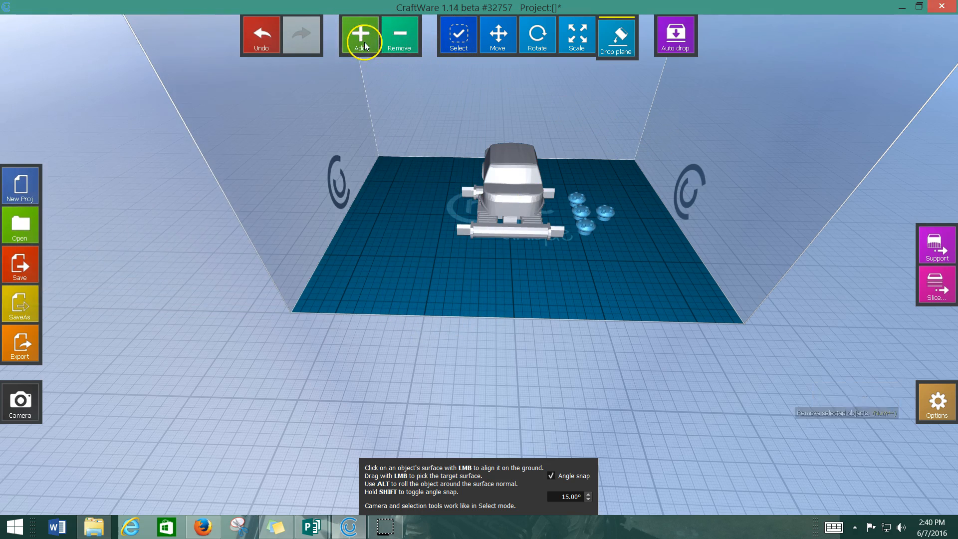
{"action": "left_click", "coordinate": [359, 35]}
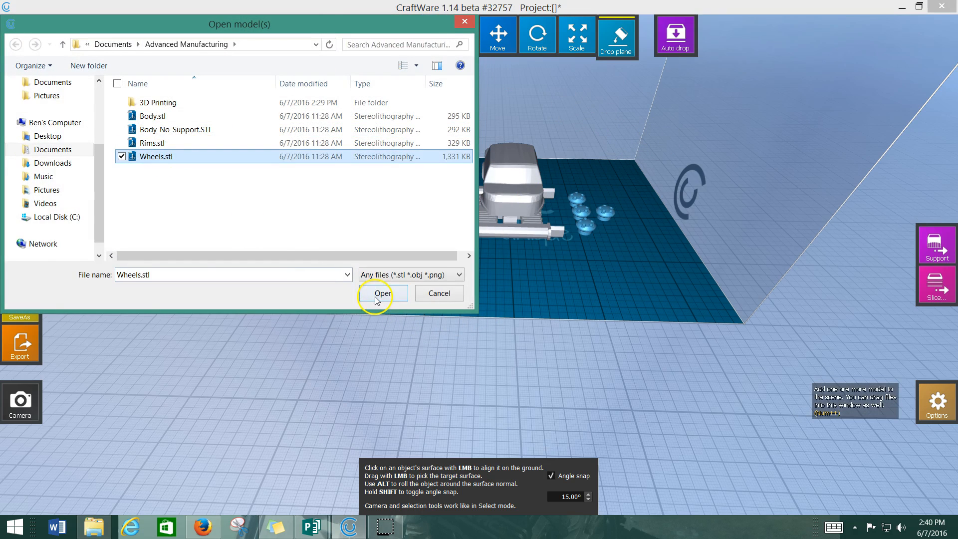
{"action": "left_click", "coordinate": [382, 293]}
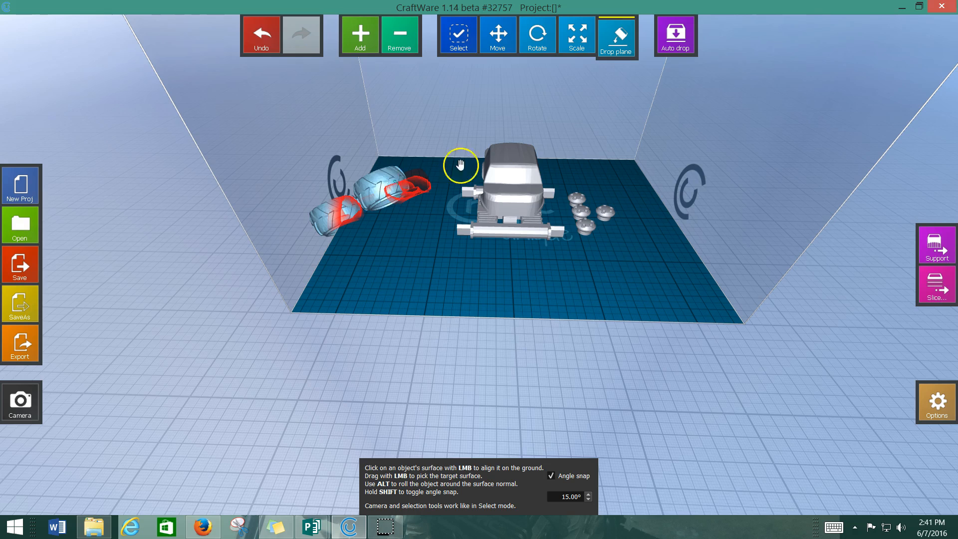
- Undo the unwanted change so the wheels sit left of the truck body
{"action": "left_click", "coordinate": [261, 35]}
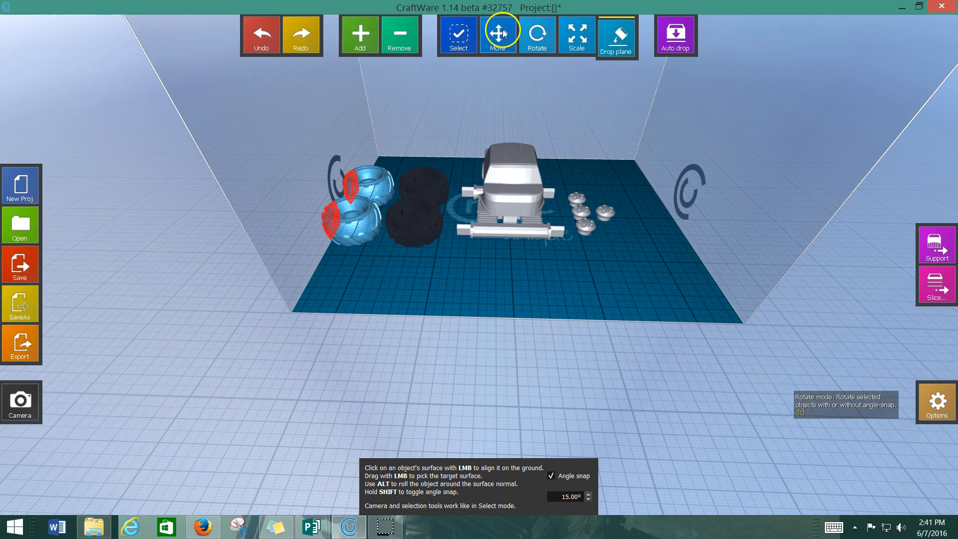
- Move the selected wheels in close against the body's left side and auto-drop them onto the bed
{"action": "left_click", "coordinate": [497, 35]}
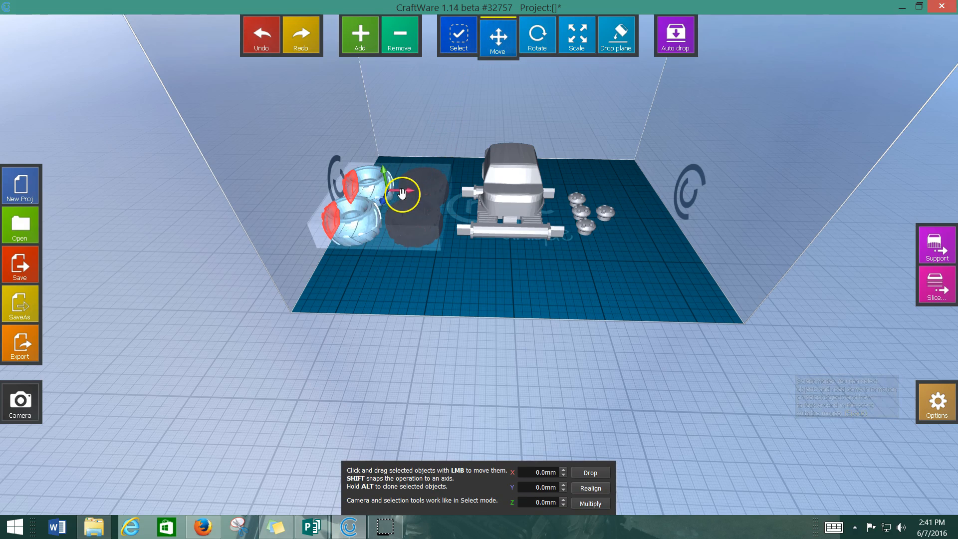
{"action": "left_click_drag", "start_coordinate": [400, 192], "coordinate": [406, 247]}
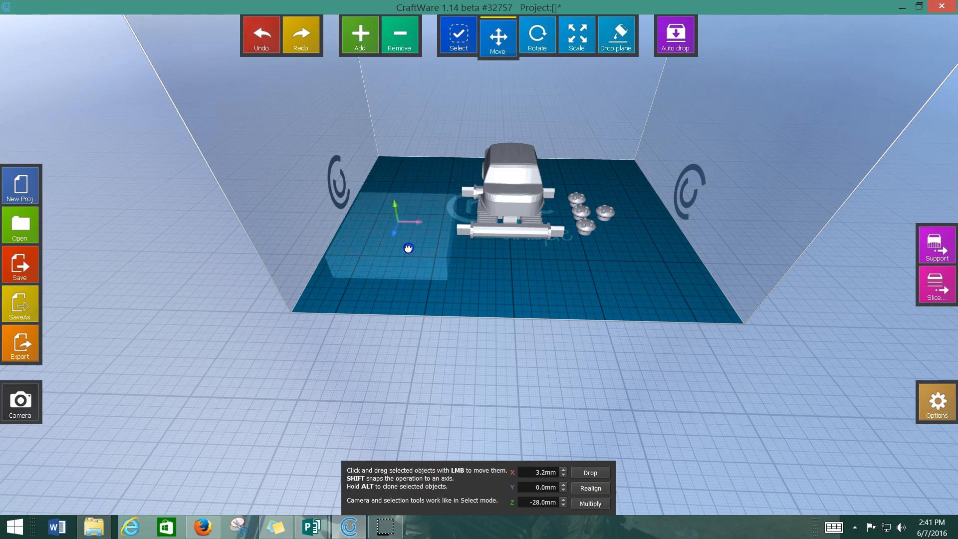
{"action": "left_click_drag", "start_coordinate": [407, 248], "coordinate": [415, 270]}
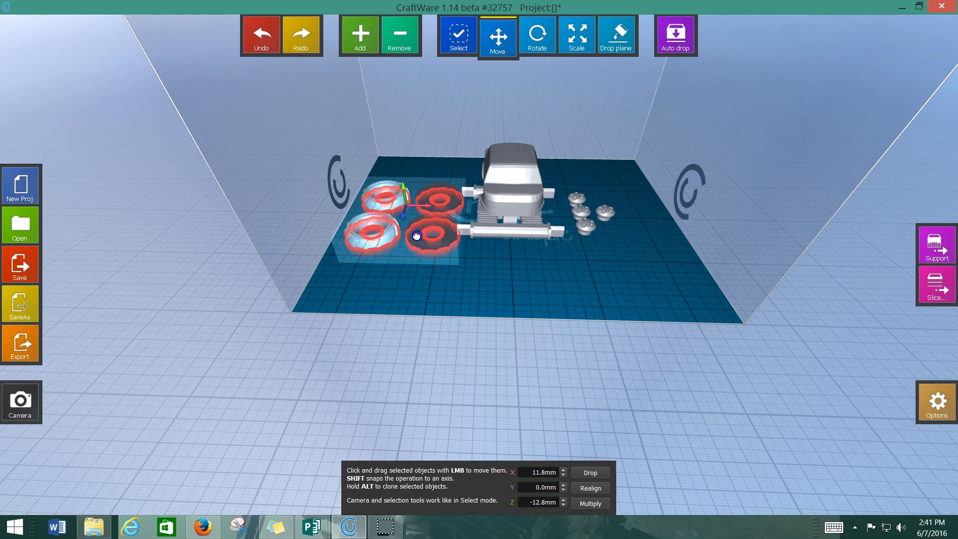
{"action": "left_click_drag", "start_coordinate": [415, 235], "coordinate": [415, 210]}
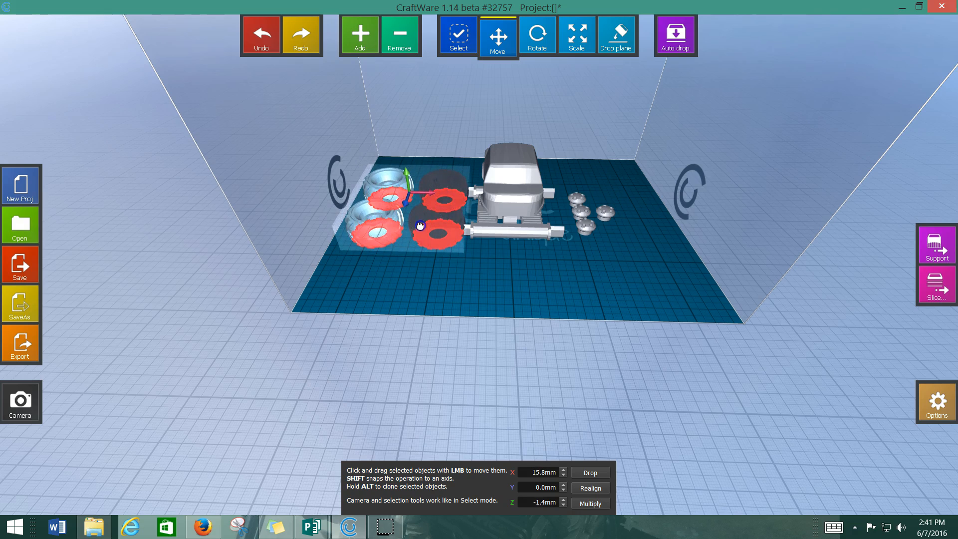
{"action": "left_click", "coordinate": [674, 34]}
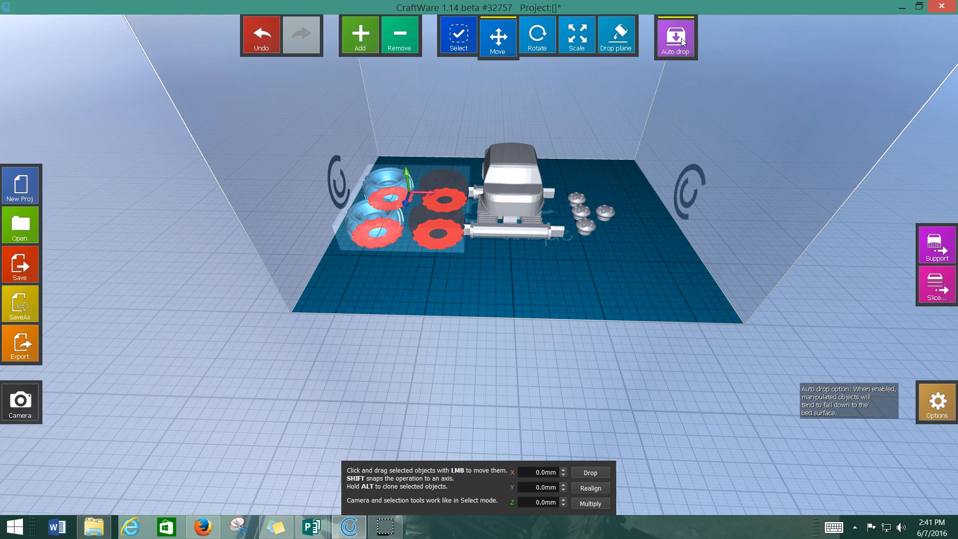
- Toggle auto-drop and move the hubcaps farther right, clear of the truck body
{"action": "left_click", "coordinate": [675, 35]}
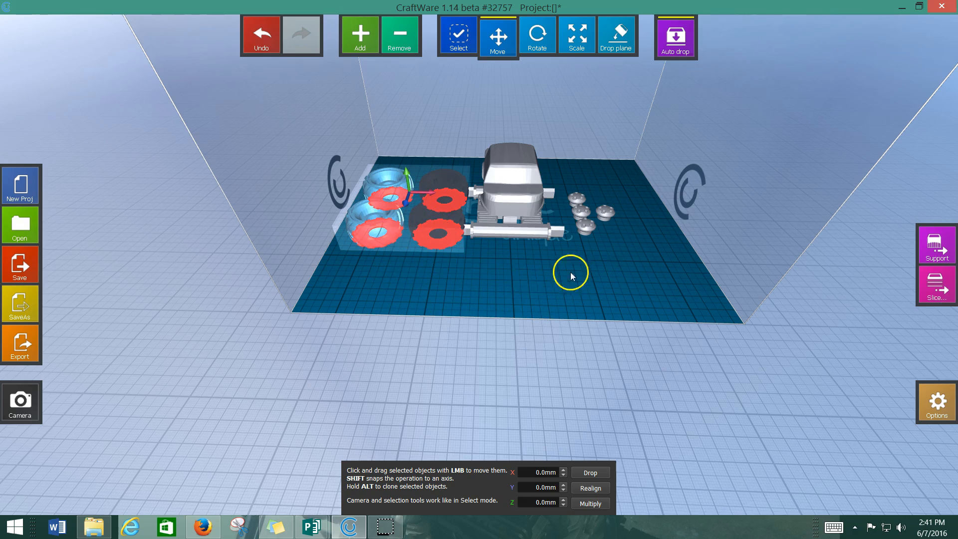
{"action": "mouse_move", "coordinate": [571, 86]}
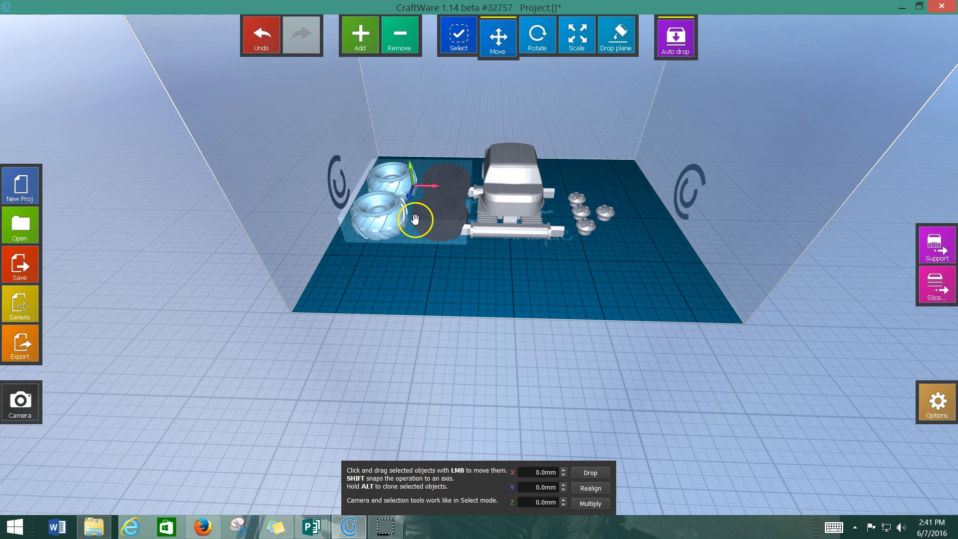
{"action": "mouse_move", "coordinate": [674, 37]}
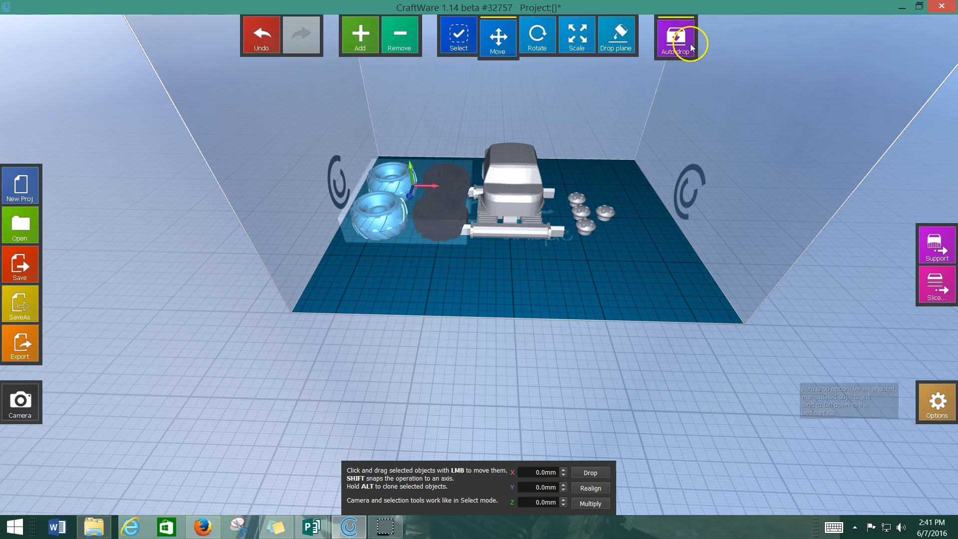
{"action": "left_click", "coordinate": [675, 37]}
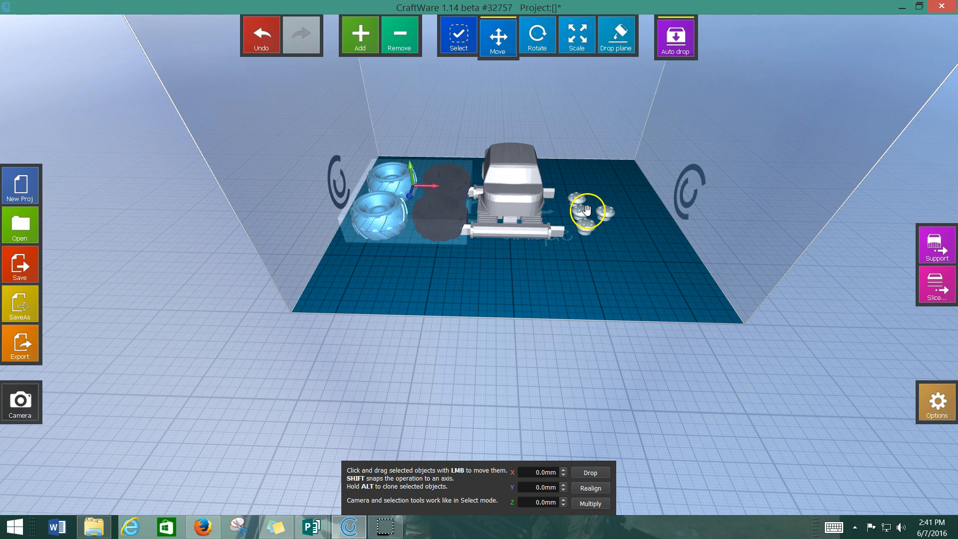
{"action": "left_click_drag", "start_coordinate": [587, 211], "coordinate": [636, 211]}
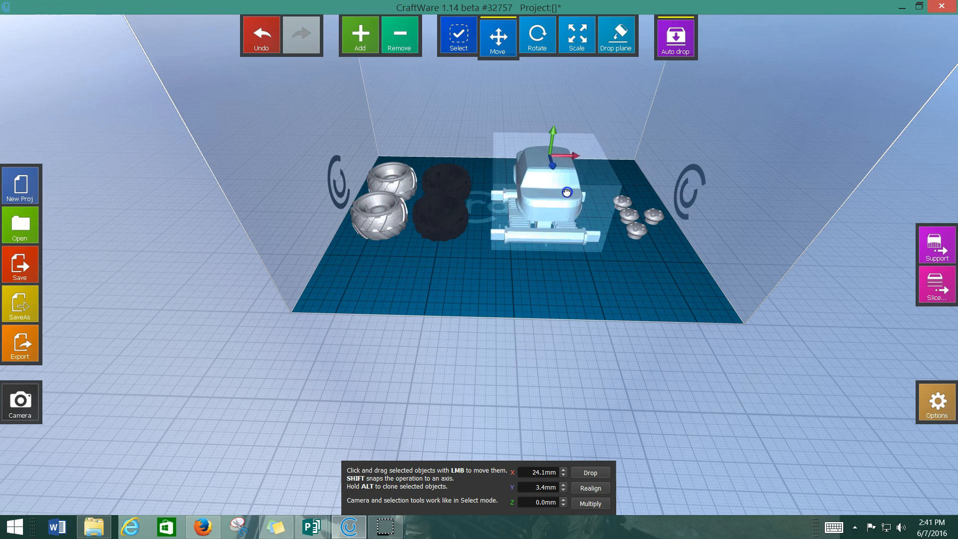
- Use Drop plane to lay the truck body on a side face, then lay a hubcap flat too
{"action": "left_click", "coordinate": [615, 35]}
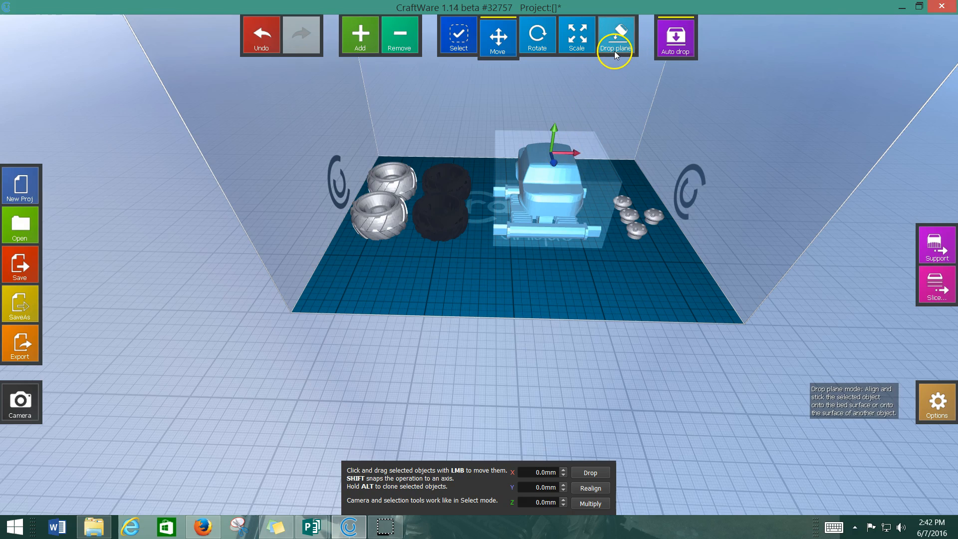
{"action": "left_click", "coordinate": [615, 35]}
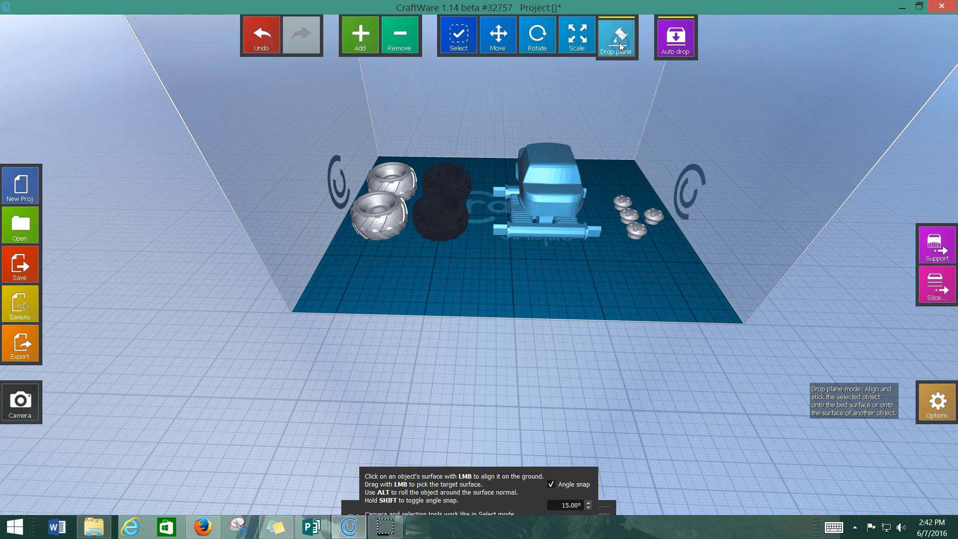
{"action": "left_click", "coordinate": [551, 156]}
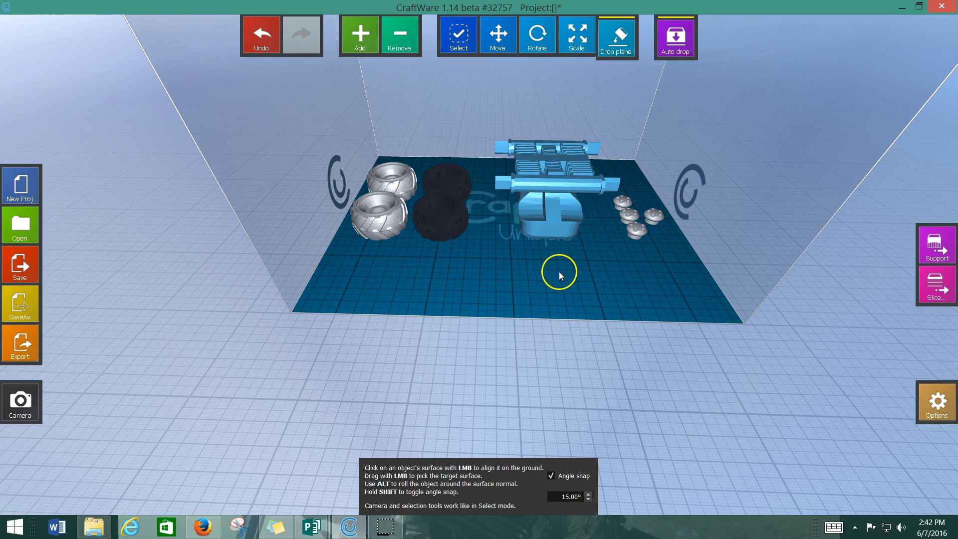
{"action": "mouse_move", "coordinate": [558, 266]}
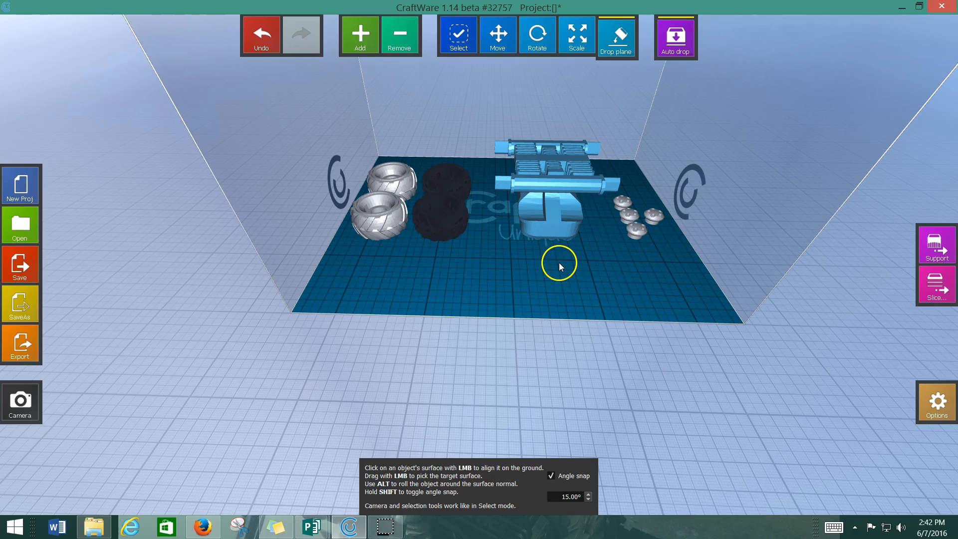
{"action": "mouse_move", "coordinate": [632, 221]}
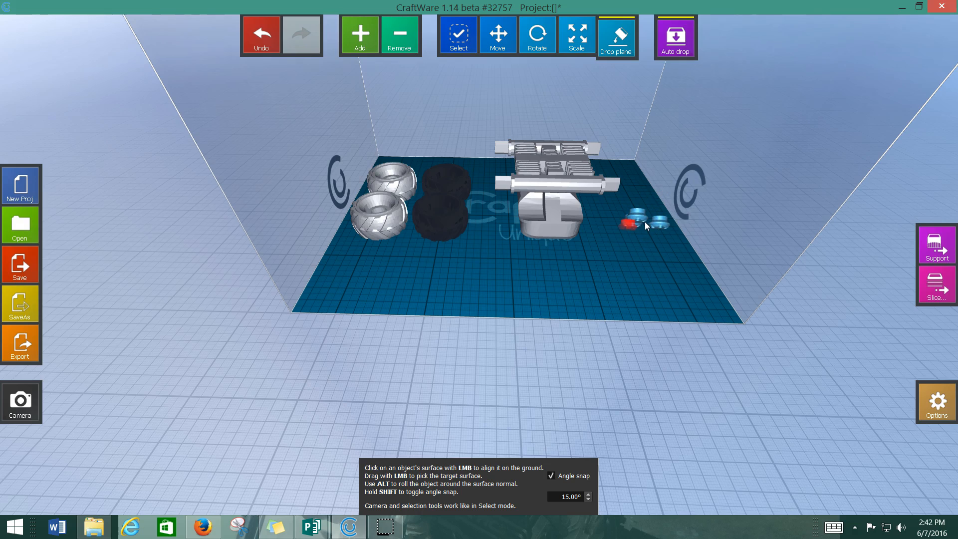
{"action": "left_click", "coordinate": [644, 220]}
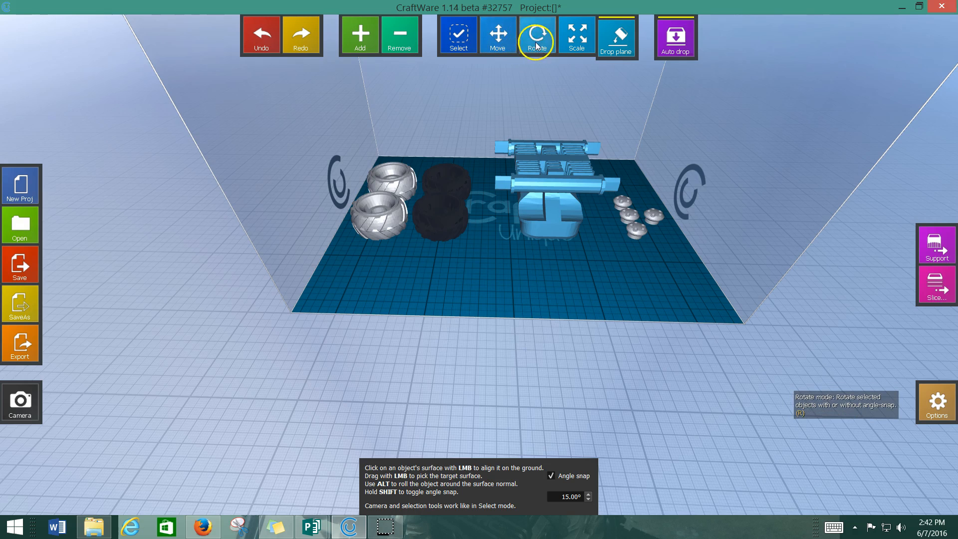
- Rotate the body, undo the rotation and tipping, and auto-drop it upright onto the plate
{"action": "left_click", "coordinate": [536, 35]}
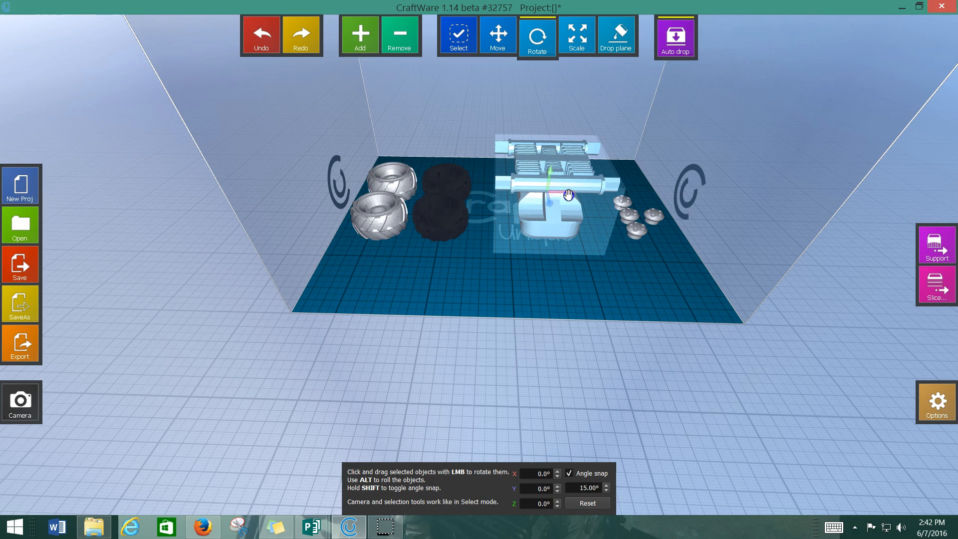
{"action": "left_click_drag", "start_coordinate": [568, 194], "coordinate": [544, 304]}
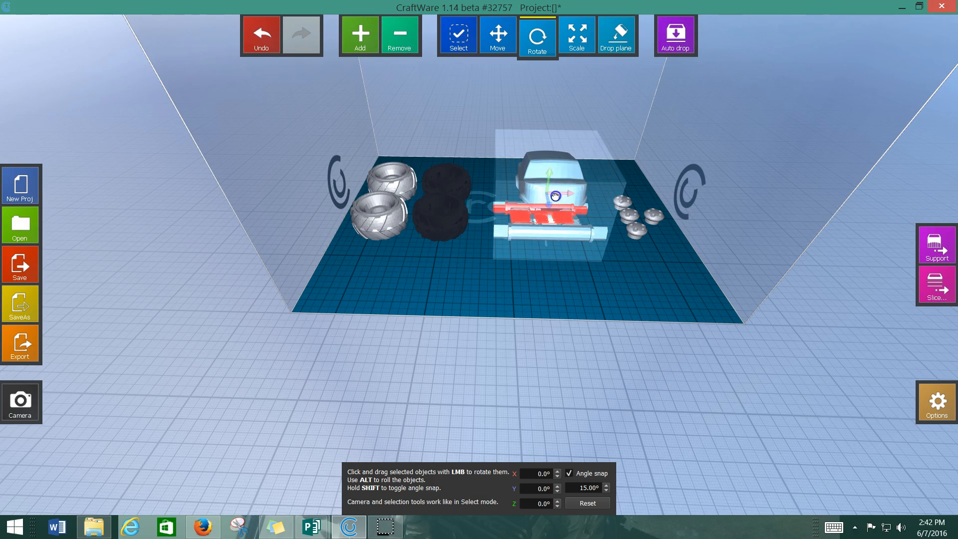
{"action": "left_click", "coordinate": [260, 35]}
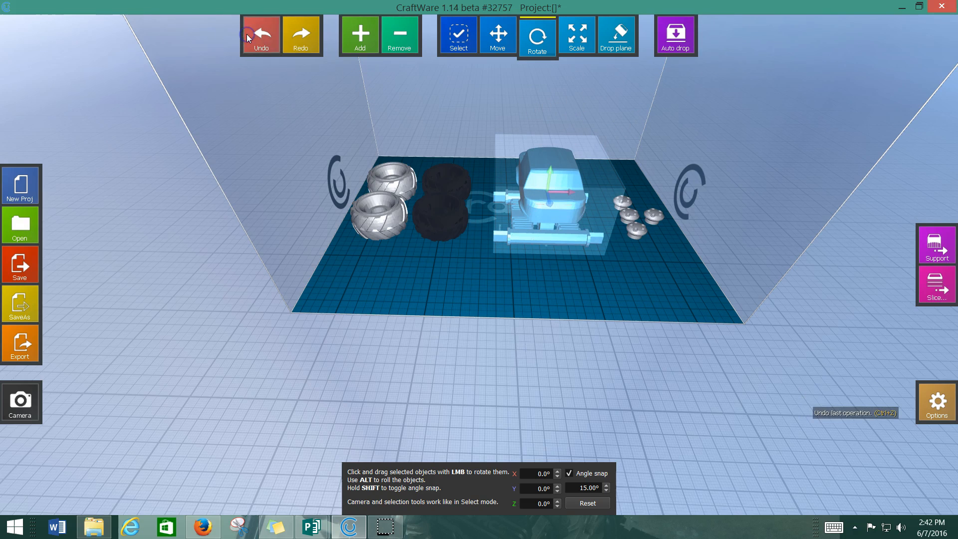
{"action": "left_click", "coordinate": [497, 35]}
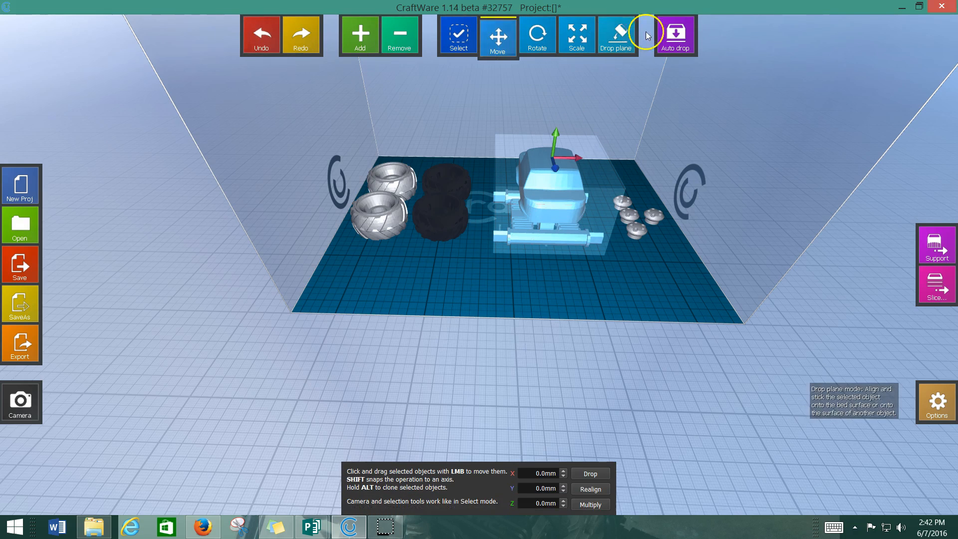
{"action": "left_click", "coordinate": [674, 35]}
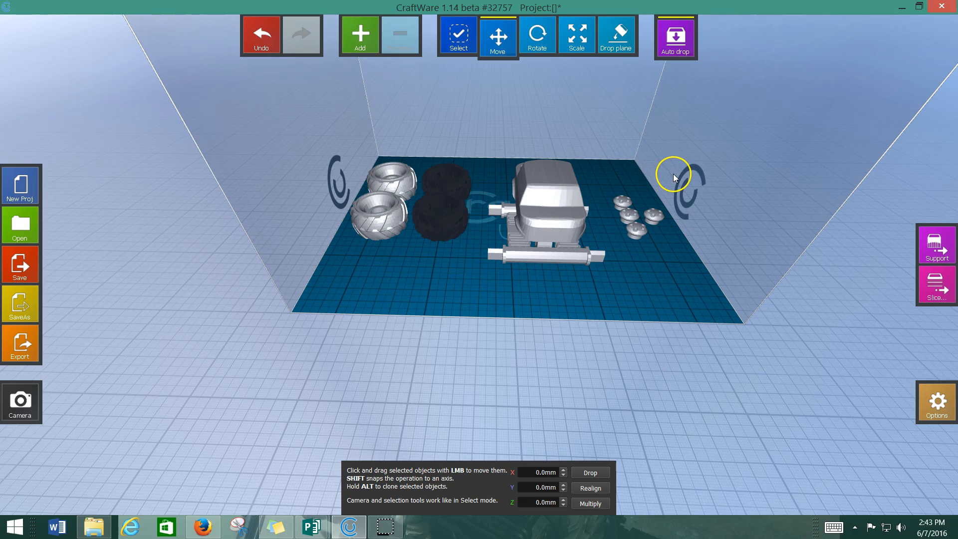
{"action": "mouse_move", "coordinate": [682, 203]}
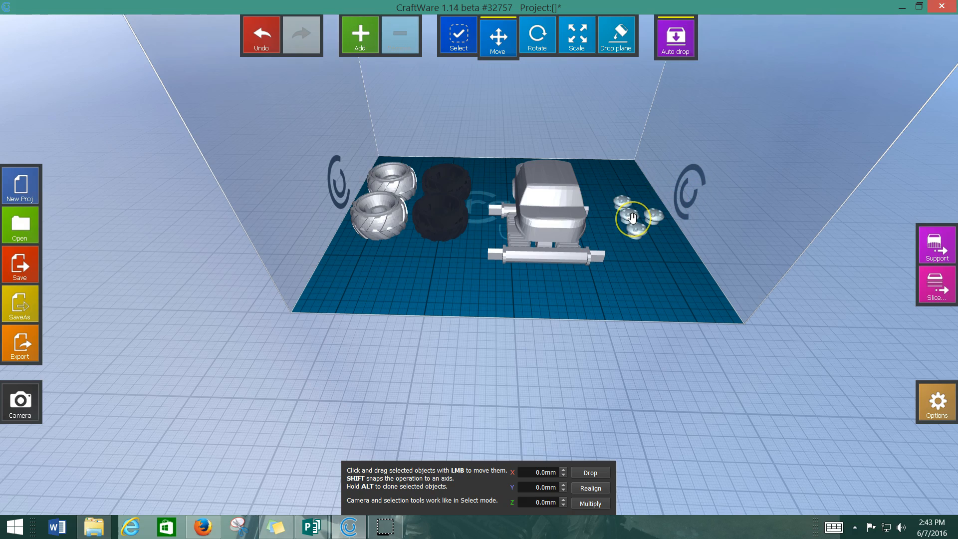
- Remove the hubcaps and tyres, leaving the upright body centred on the build plate
{"action": "left_click", "coordinate": [636, 214]}
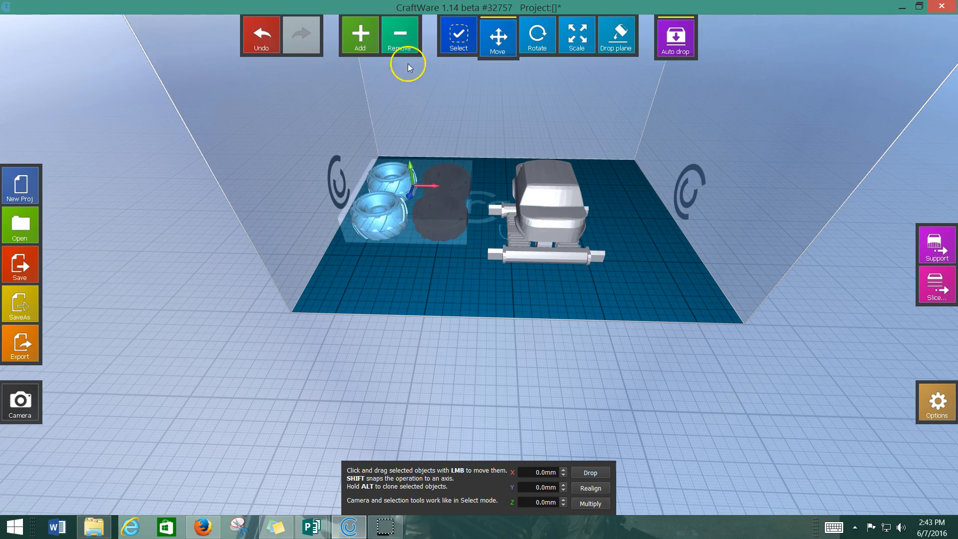
{"action": "left_click", "coordinate": [399, 35]}
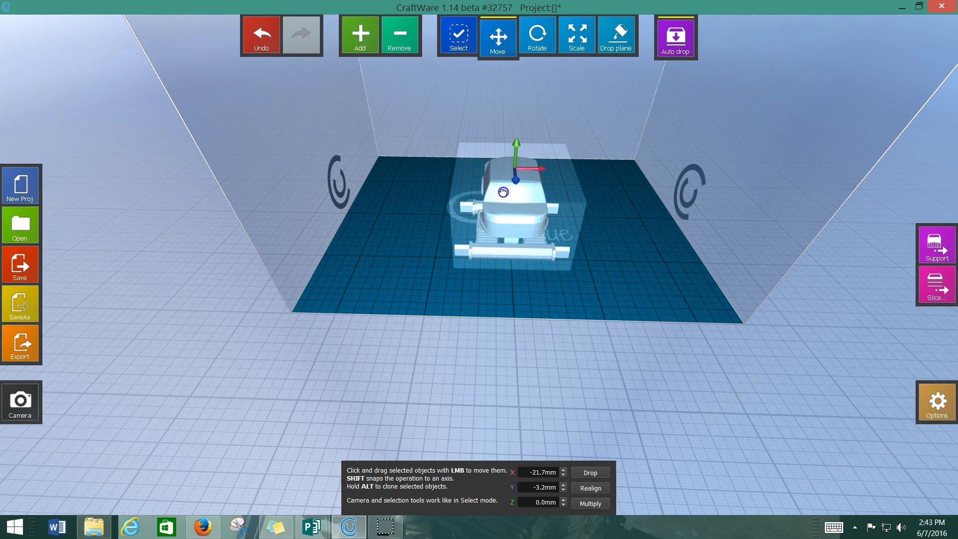
{"action": "left_click", "coordinate": [675, 35]}
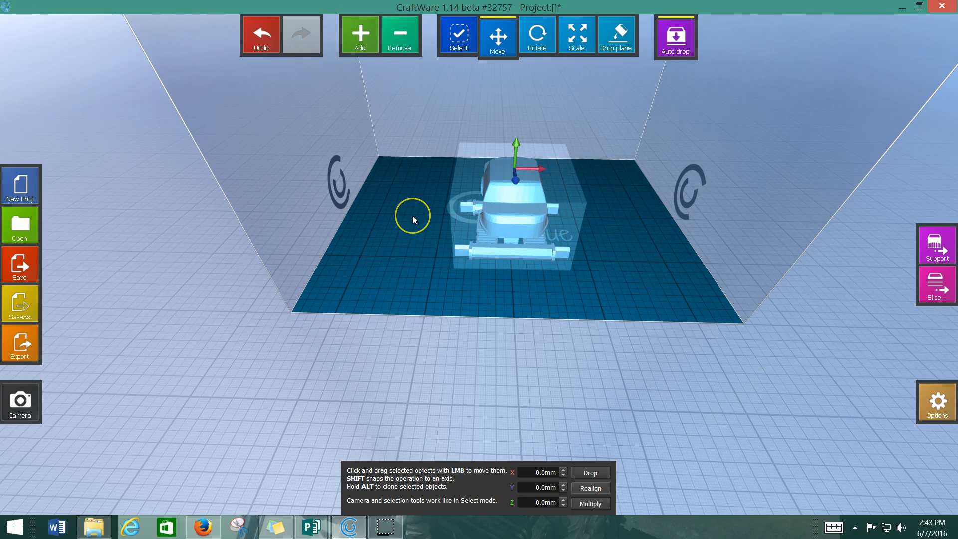
{"action": "mouse_move", "coordinate": [40, 439]}
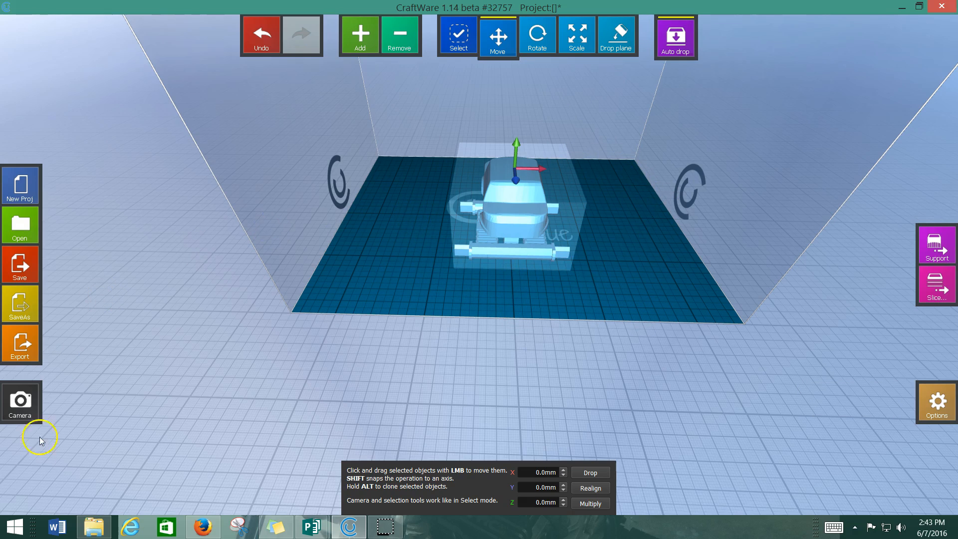
{"action": "mouse_move", "coordinate": [26, 507]}
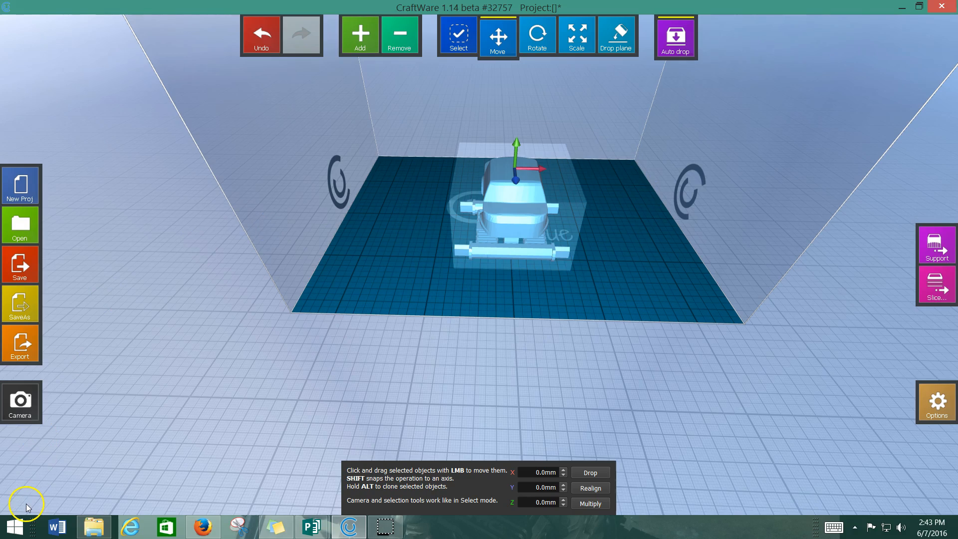